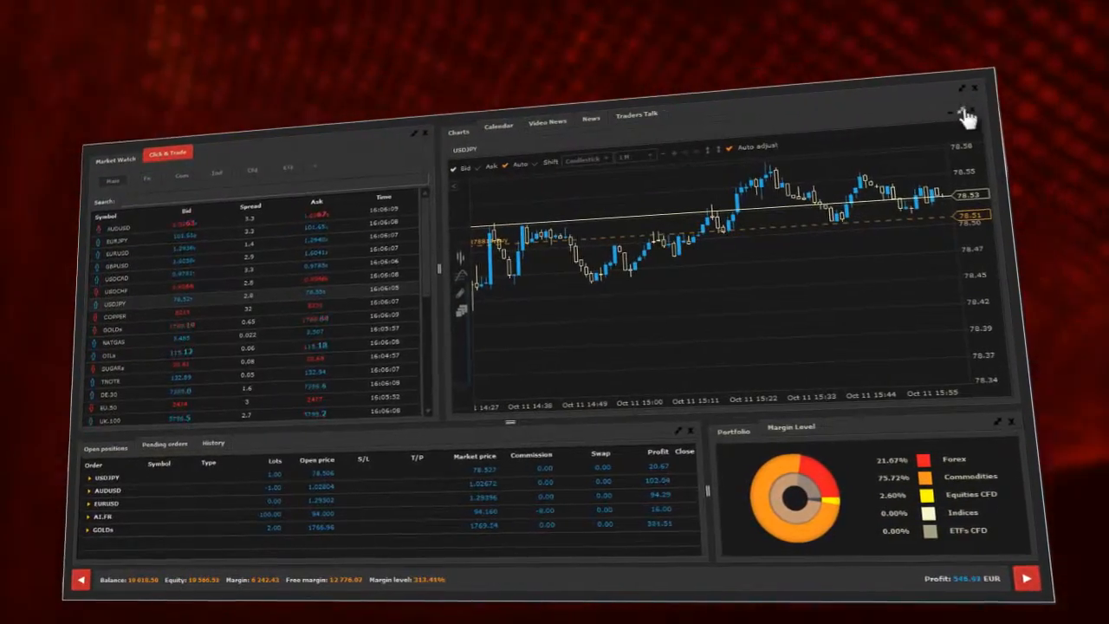
Show the economic calendar, then return to the price chart
left_click(513, 125)
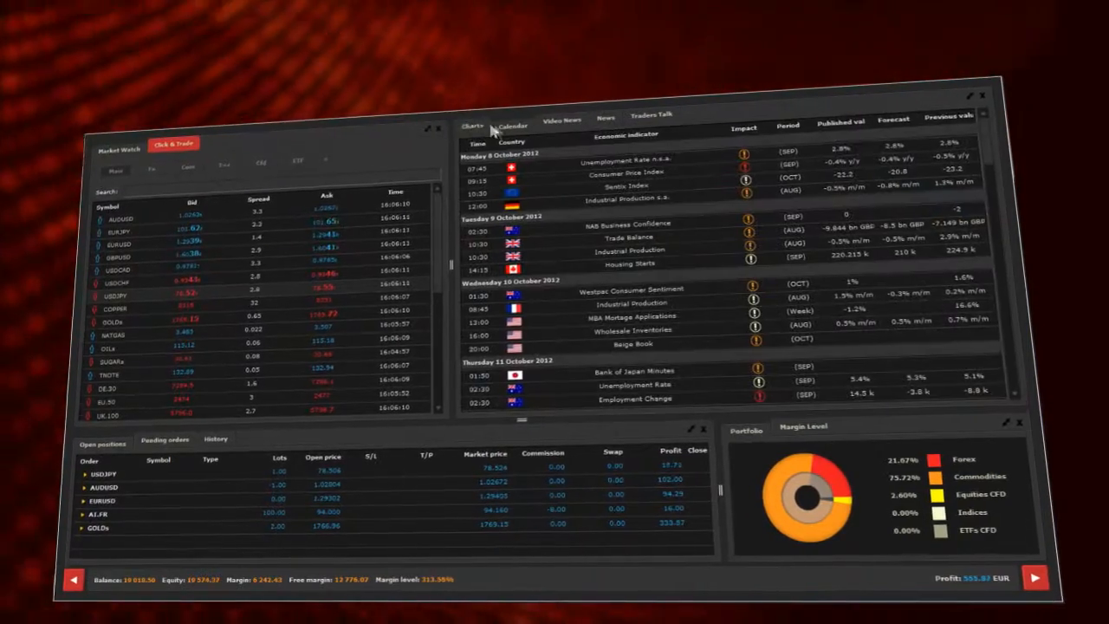
left_click(473, 125)
type("Fav")
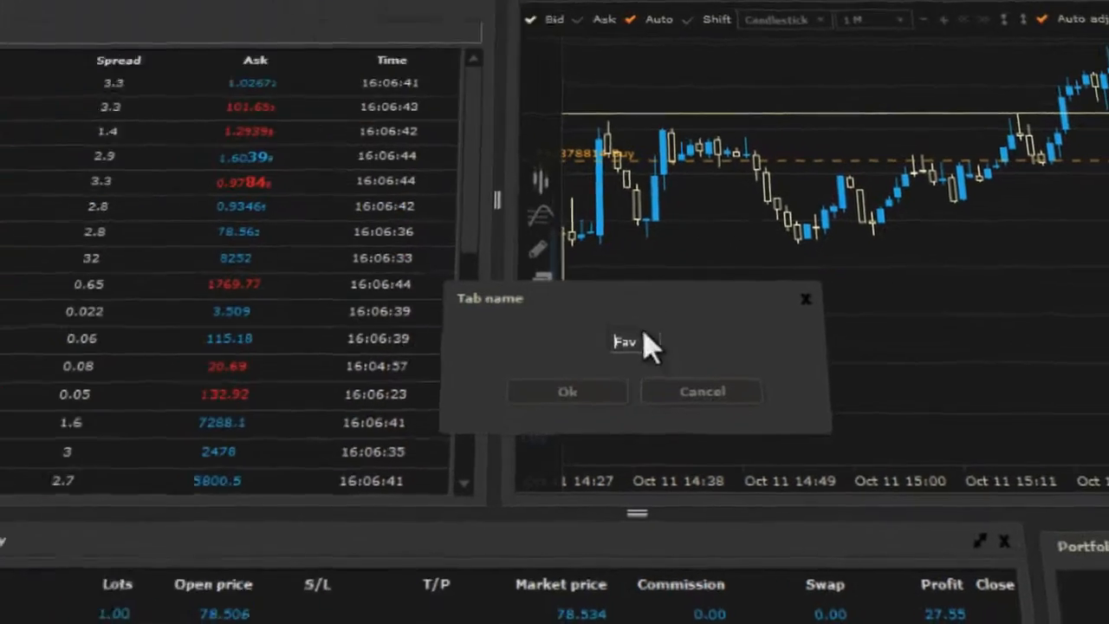
Name the tab Fav1 and fill it with ETF.Bank.EU, ETF.Tele.EU and EURJPY (search 'eur')
type("1")
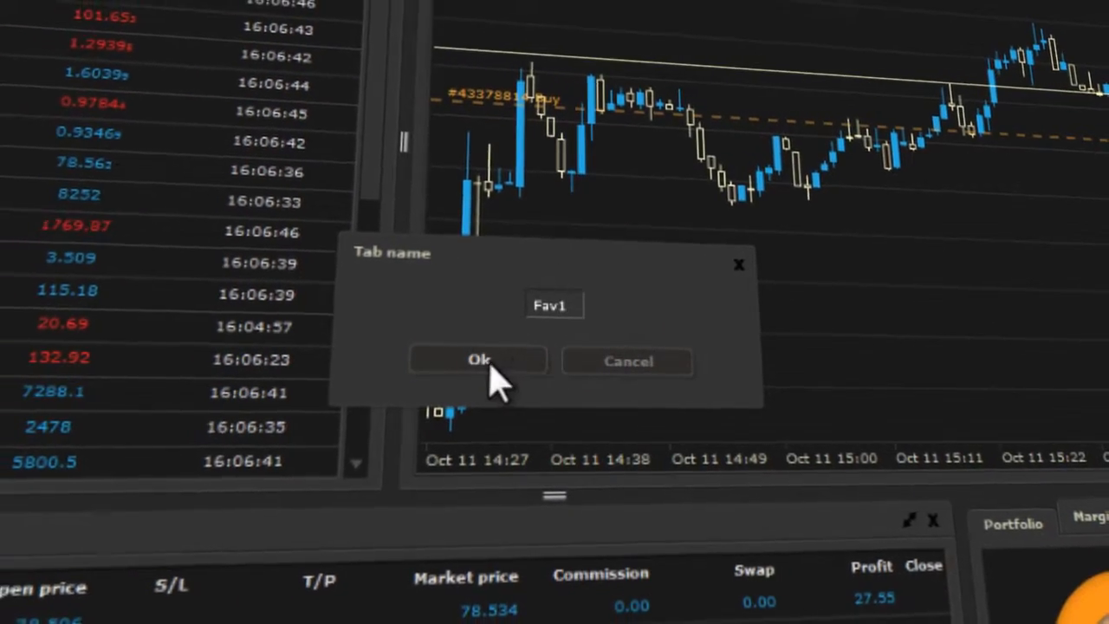
left_click(479, 359)
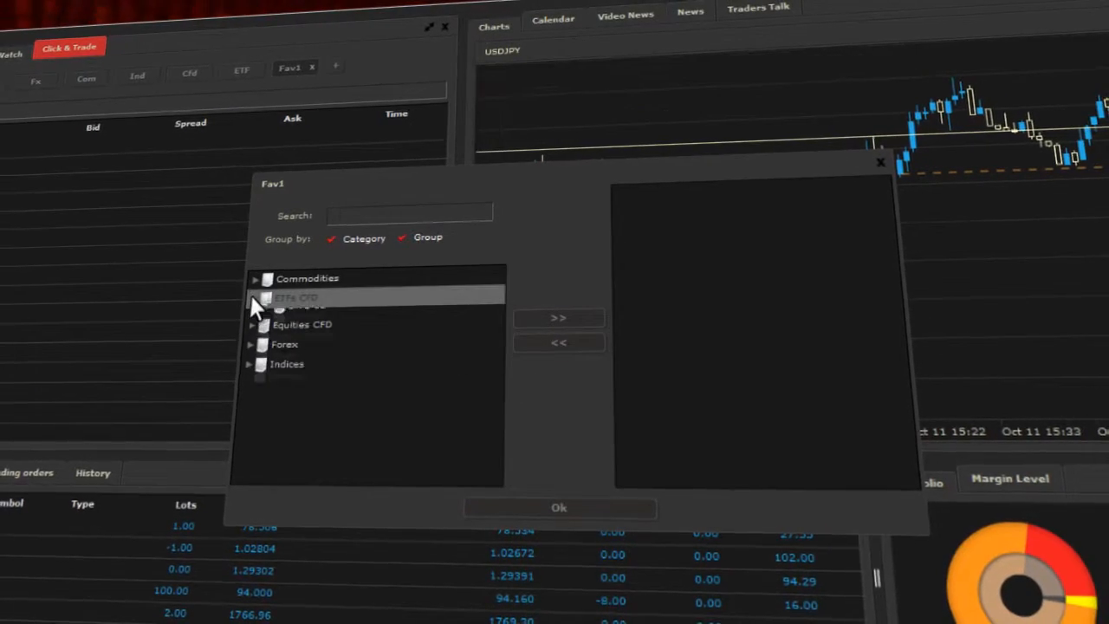
left_click(253, 298)
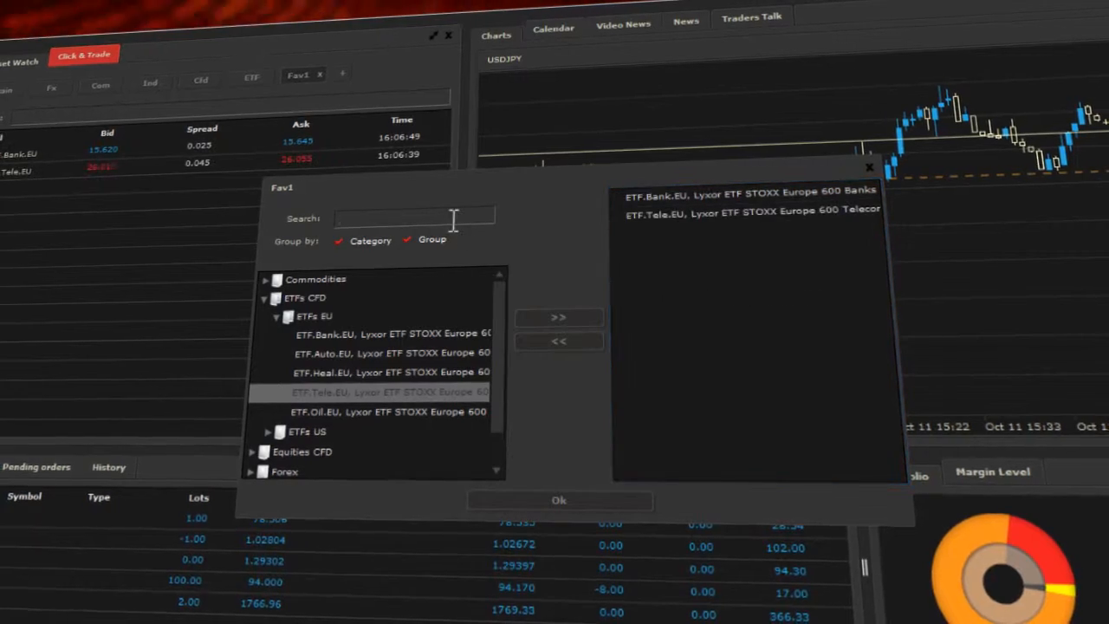
type("eur")
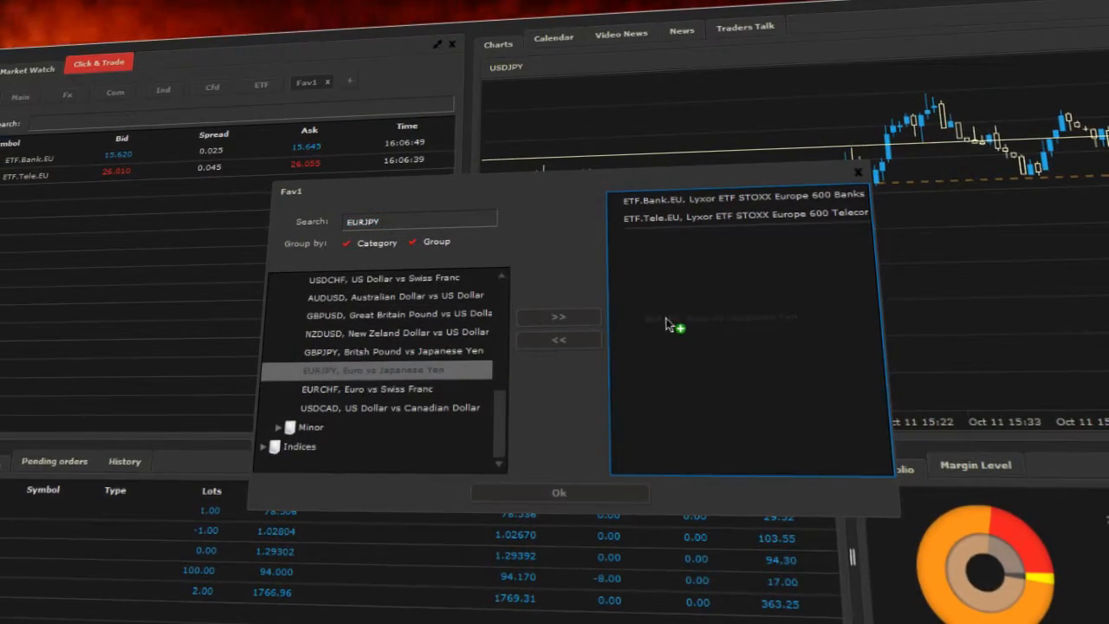
left_click(558, 492)
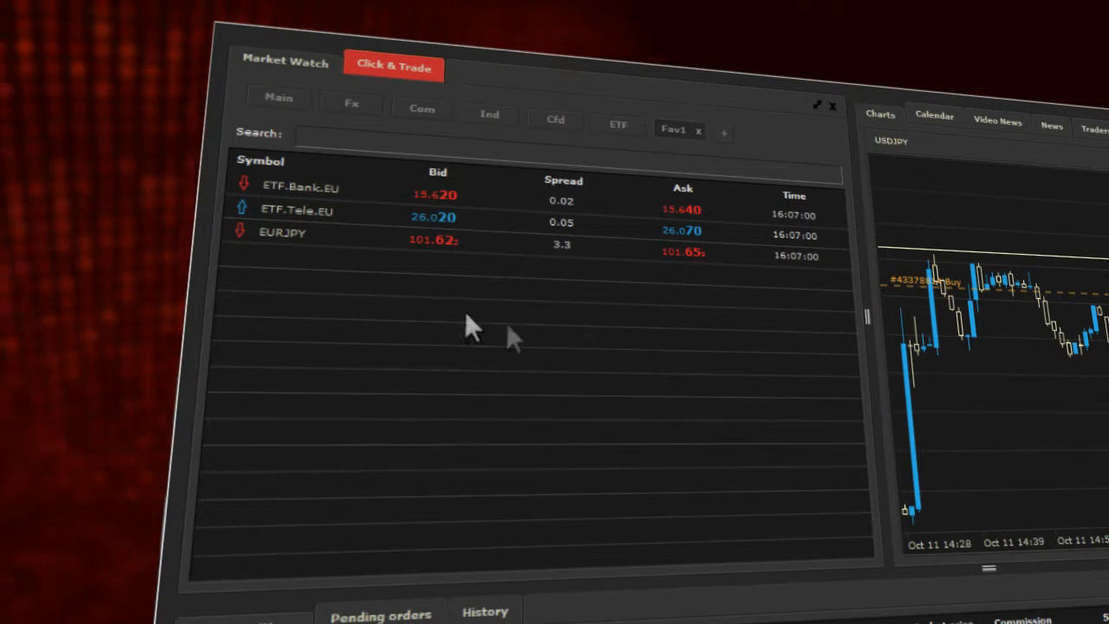
mouse_move(546, 327)
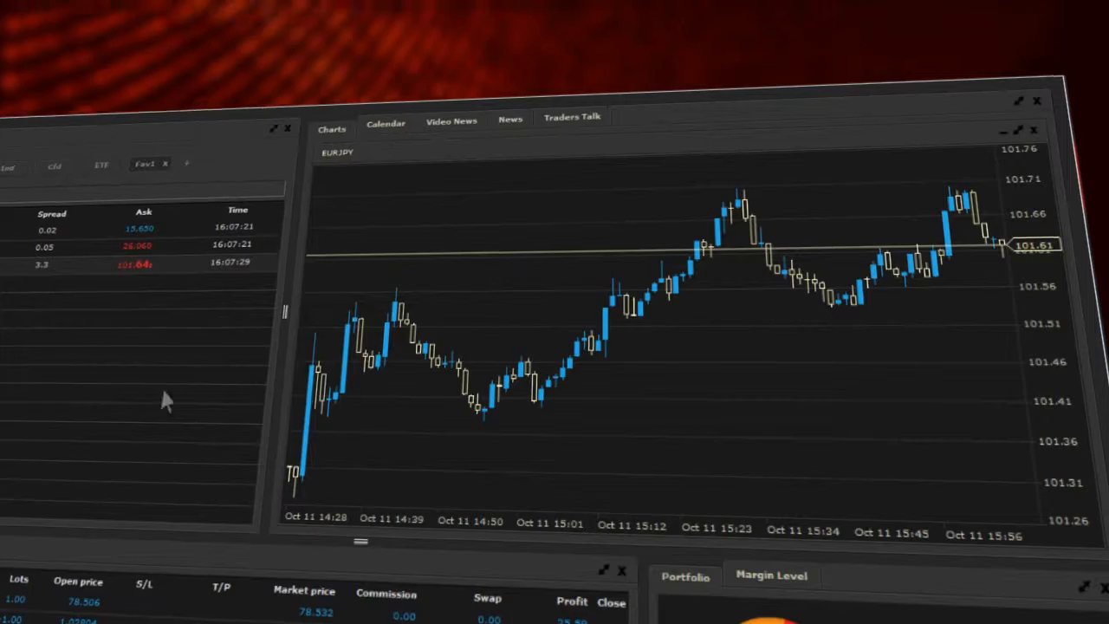
Set the EURJPY chart to 30M intervals and Line chart type
left_click(570, 166)
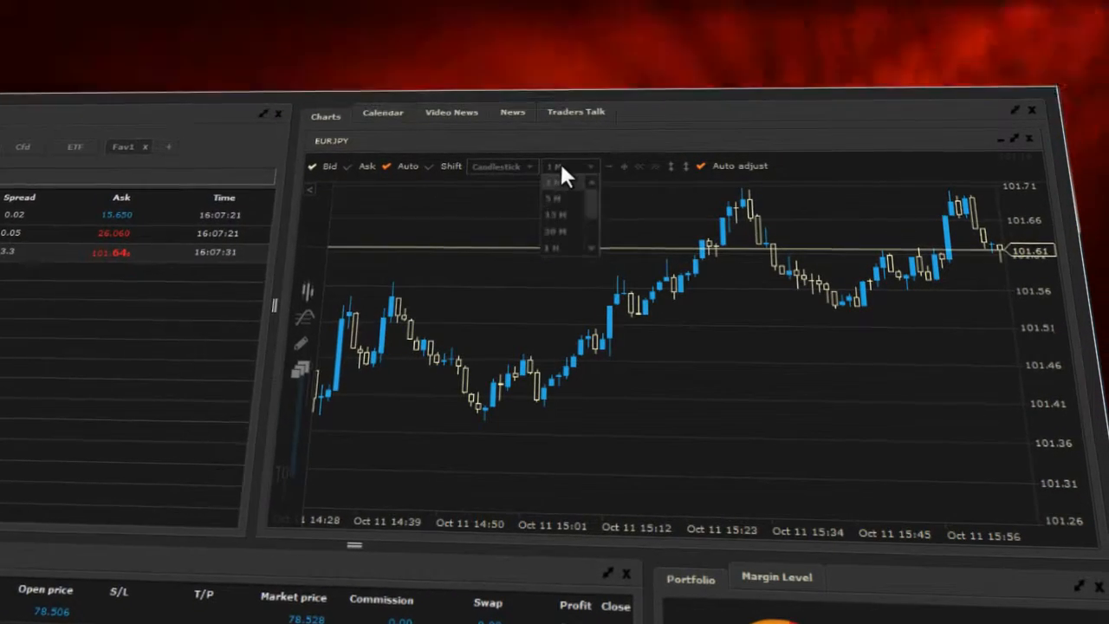
left_click(557, 231)
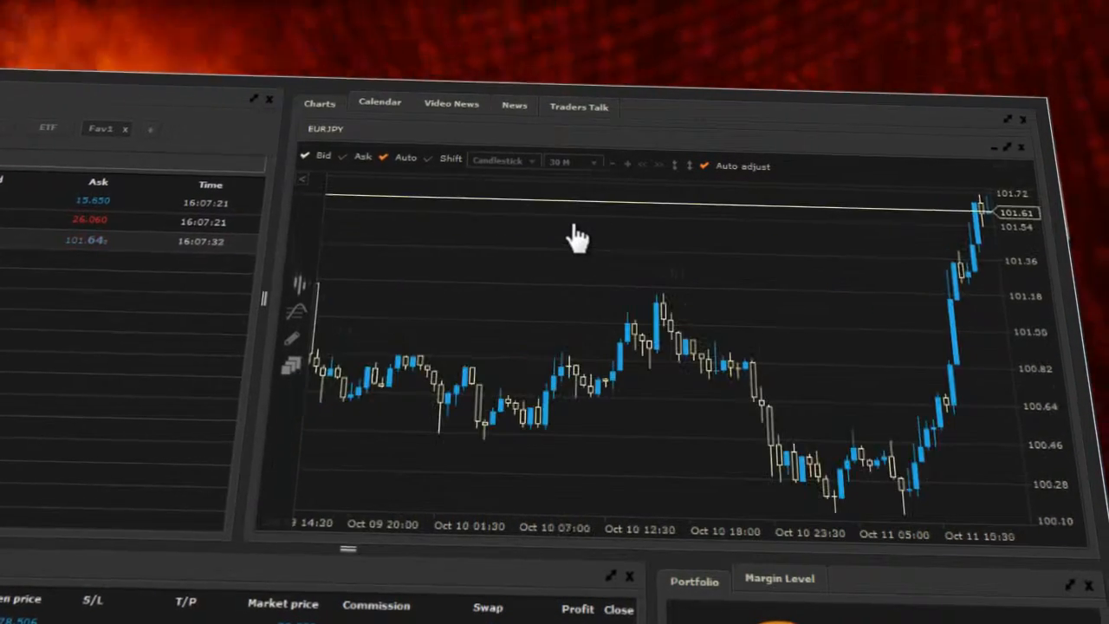
left_click(502, 163)
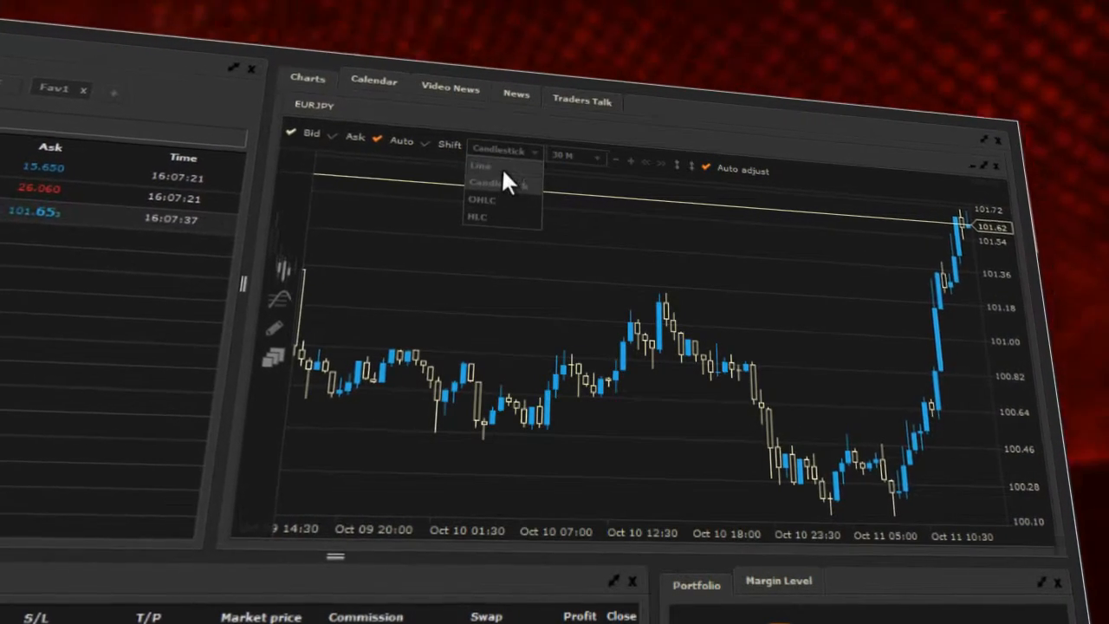
left_click(482, 167)
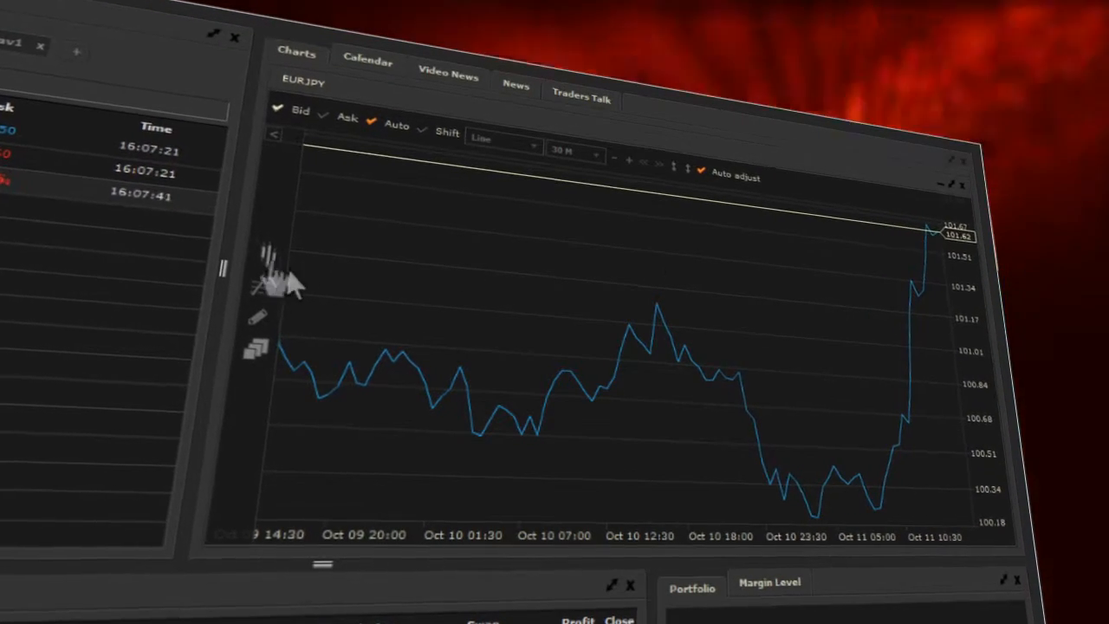
left_click(258, 260)
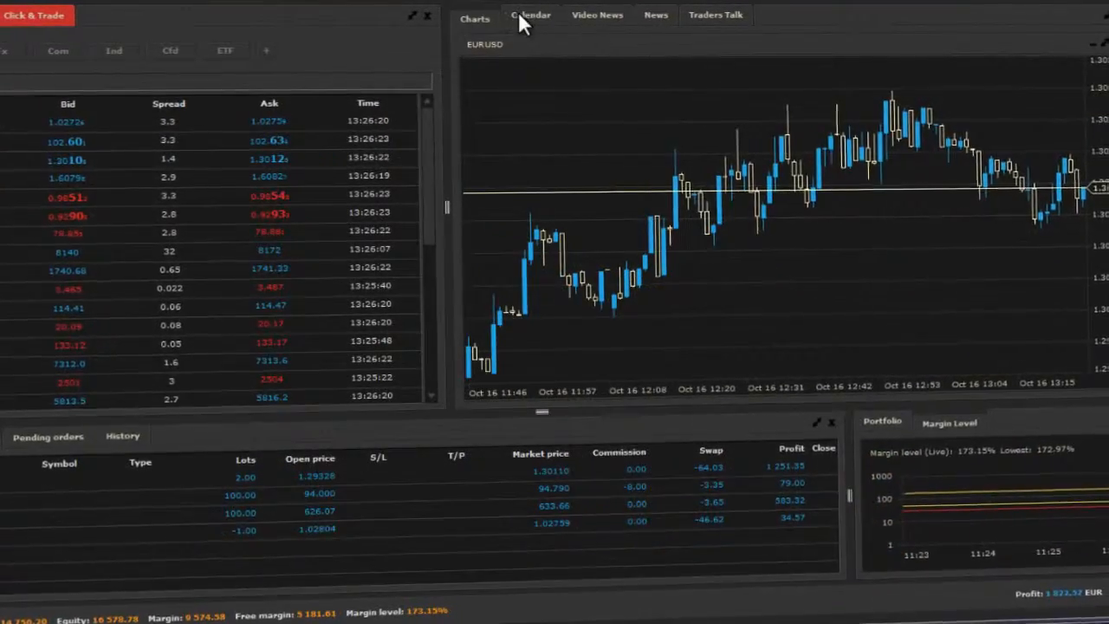
Move the economic calendar to another panel and show the side menu of sections
left_click(530, 14)
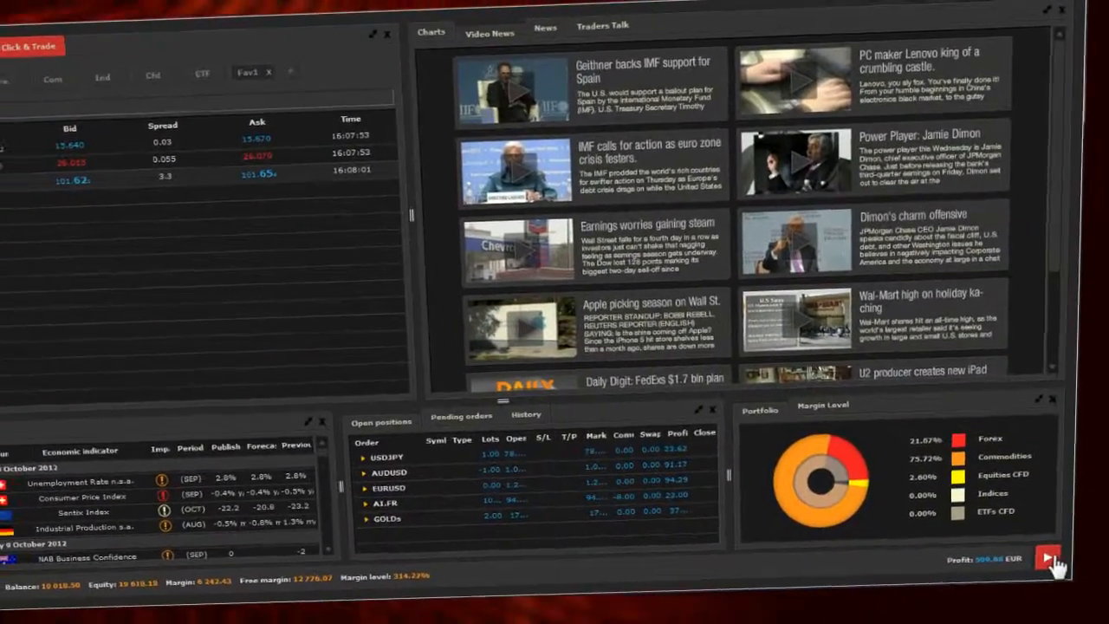
left_click(1046, 556)
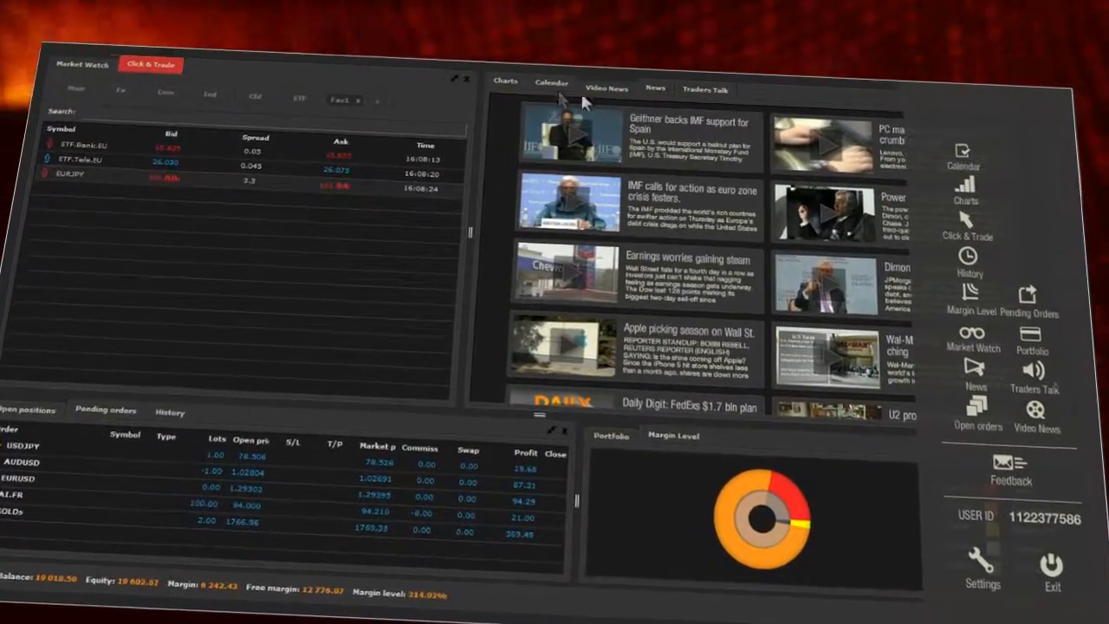
Show the economic calendar in the right panel and list the Settings options
left_click(550, 81)
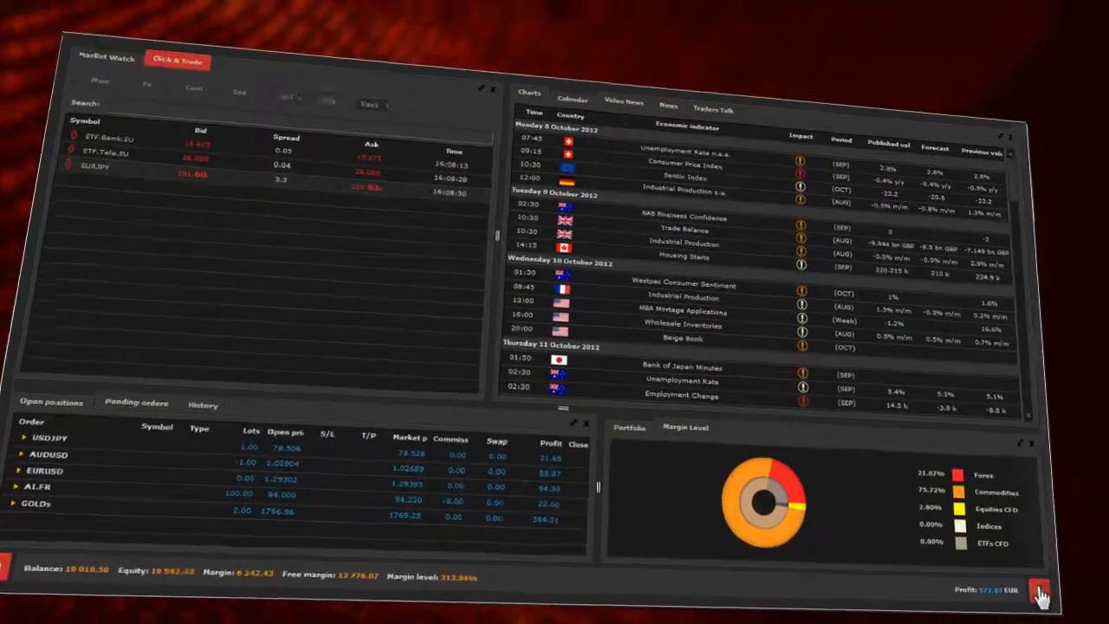
left_click(1032, 589)
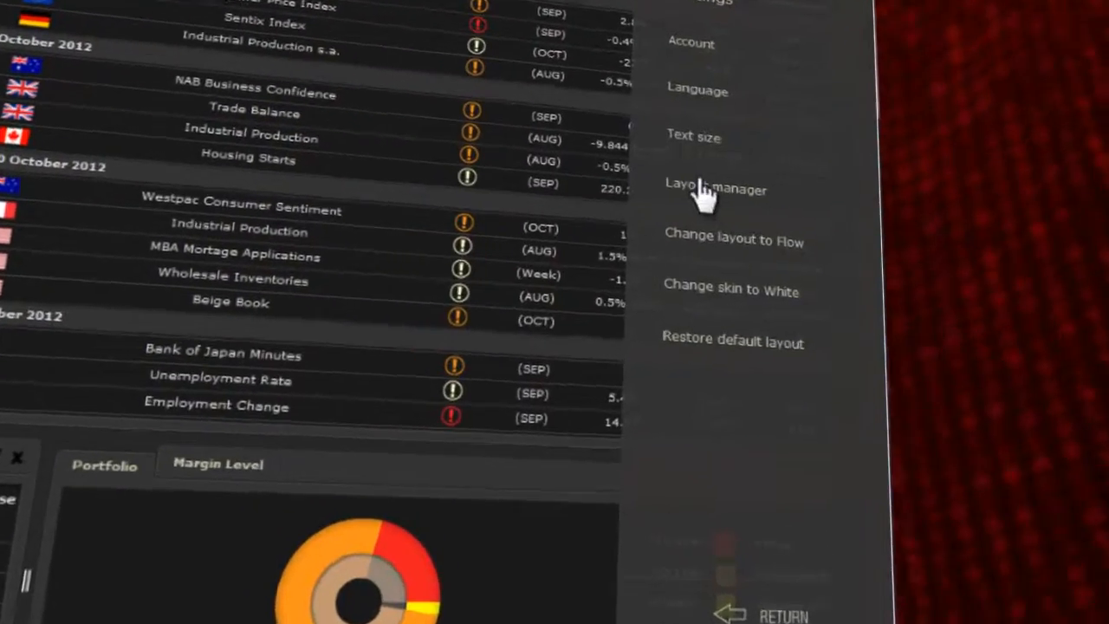
In Layout manager, load the saved 'default' layout
left_click(717, 189)
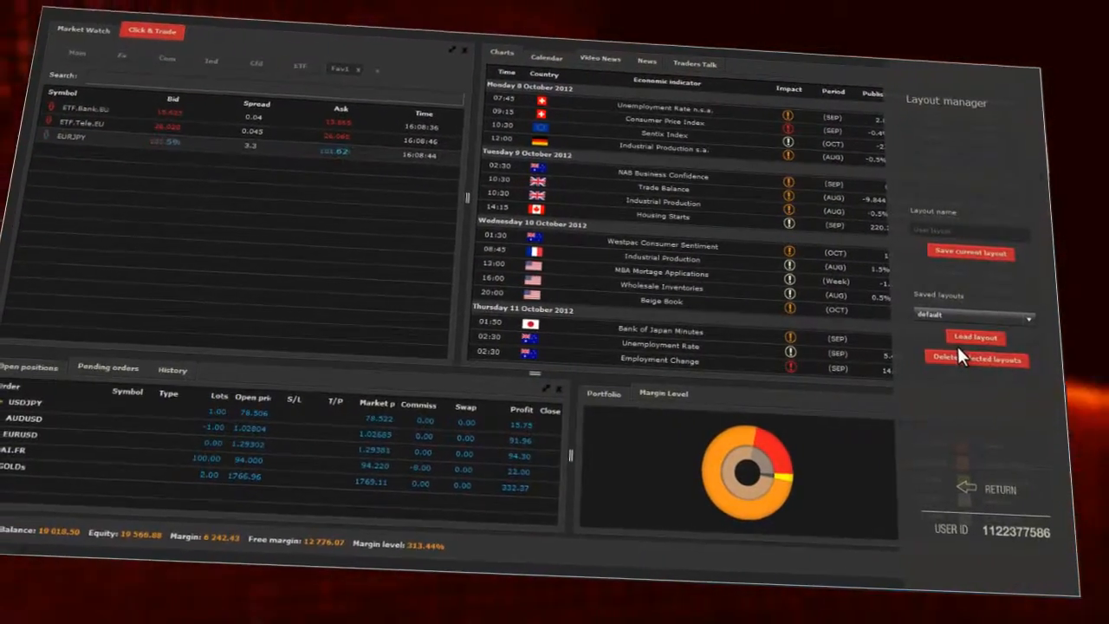
left_click(975, 336)
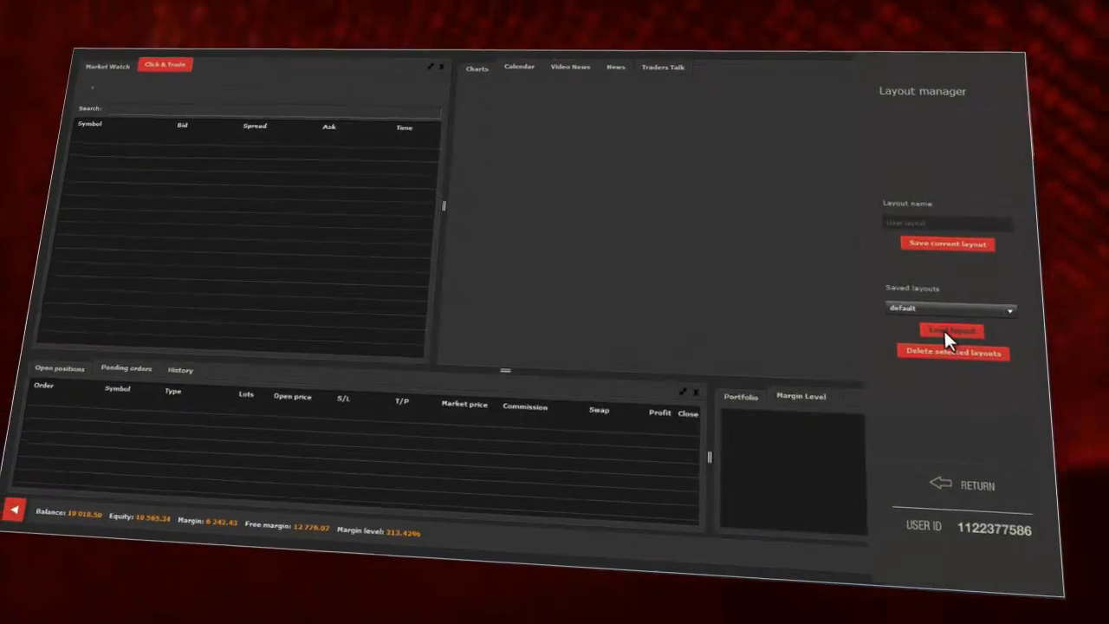